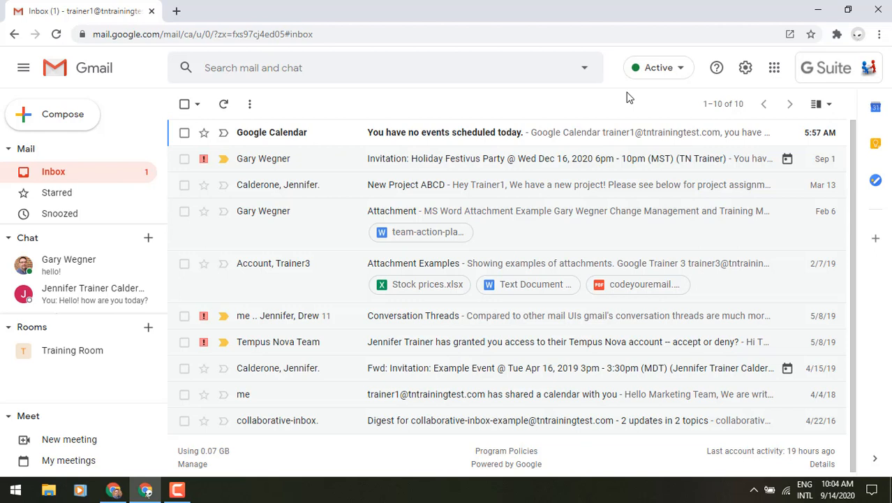
mouse_move(746, 67)
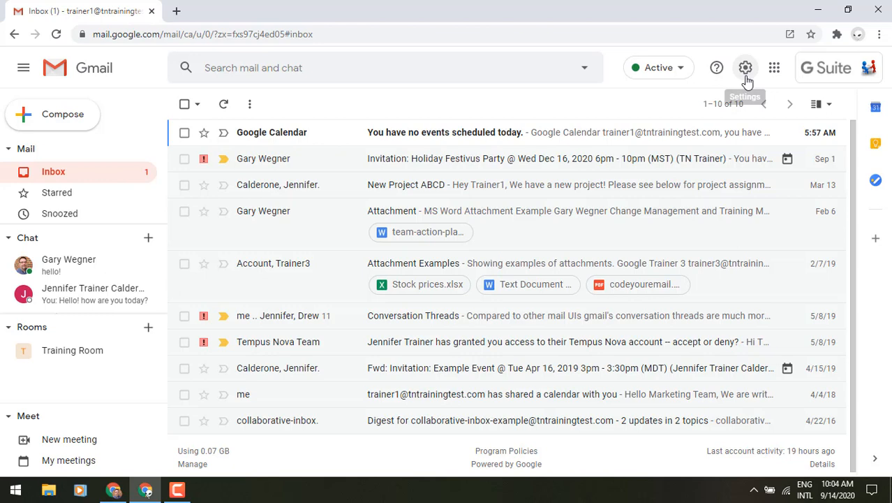
Step: Go from the quick settings into the full Gmail settings, Chat and Meet section
click(745, 67)
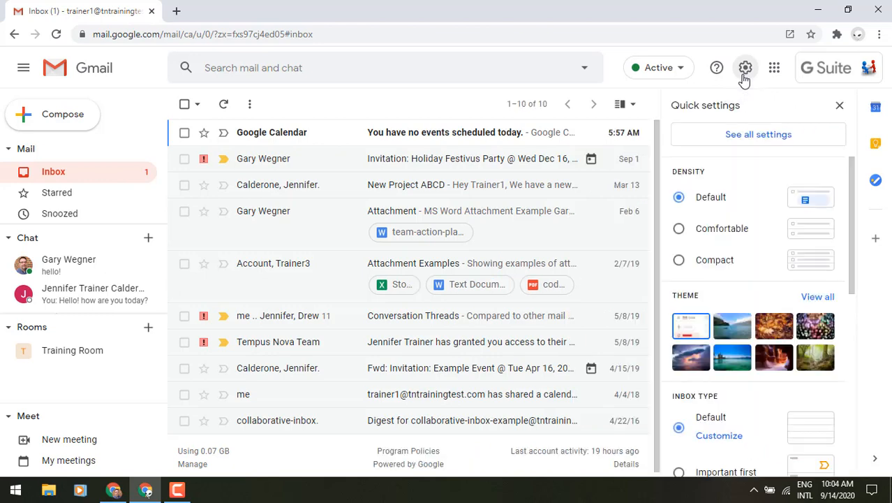
click(758, 134)
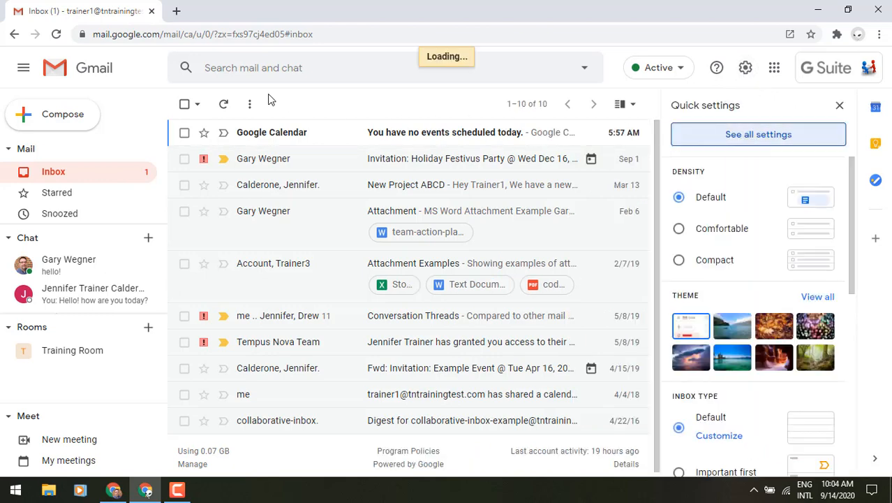
click(759, 134)
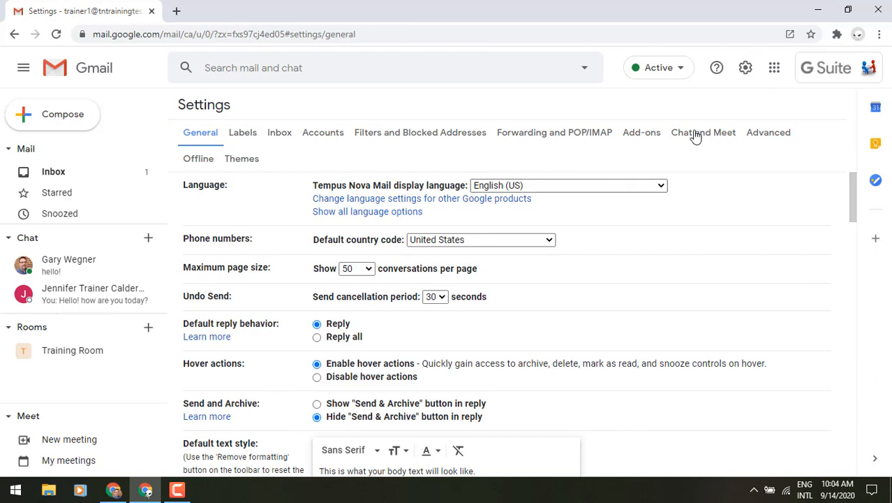
click(704, 132)
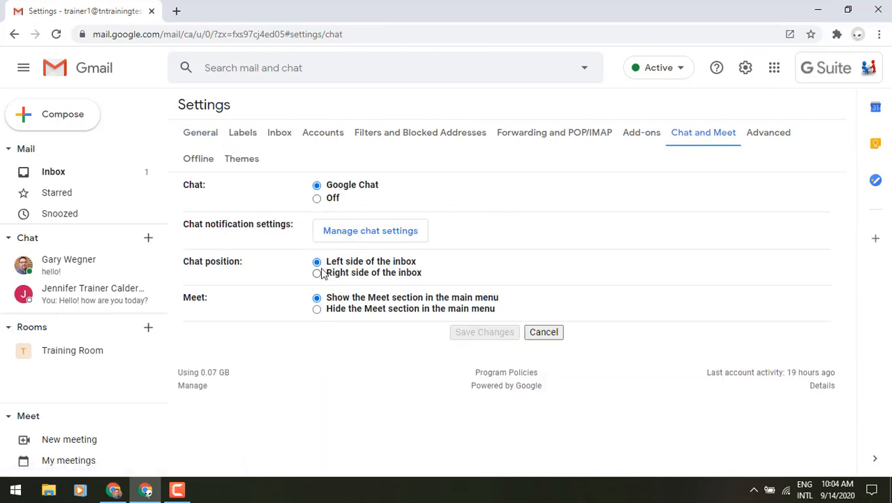
Step: Switch chat position to 'Right side of the inbox' and review the Meet setting
double_click(221, 261)
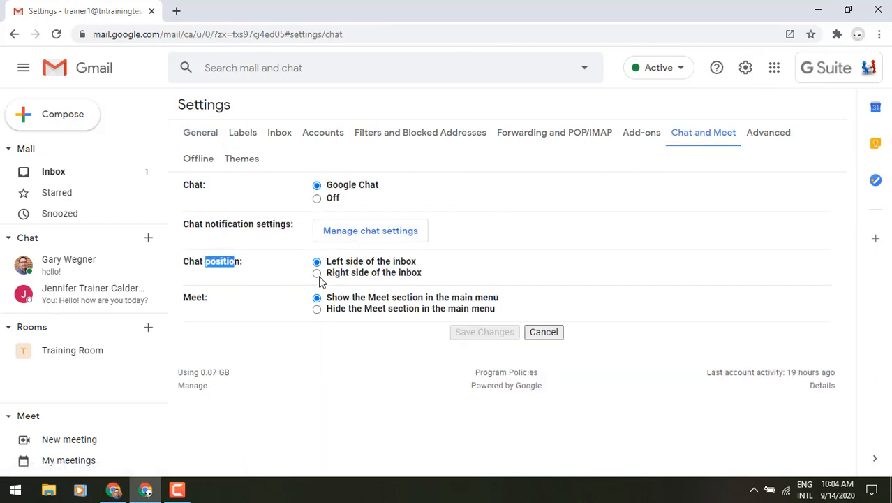
click(317, 273)
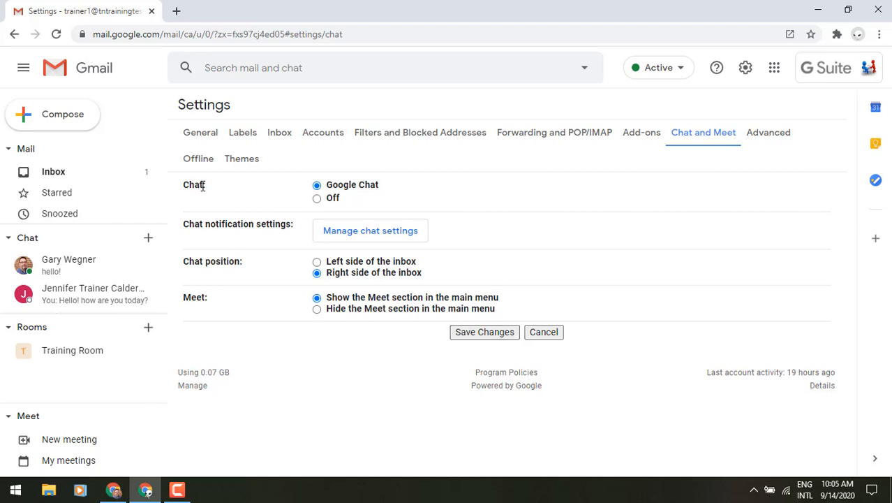
double_click(193, 184)
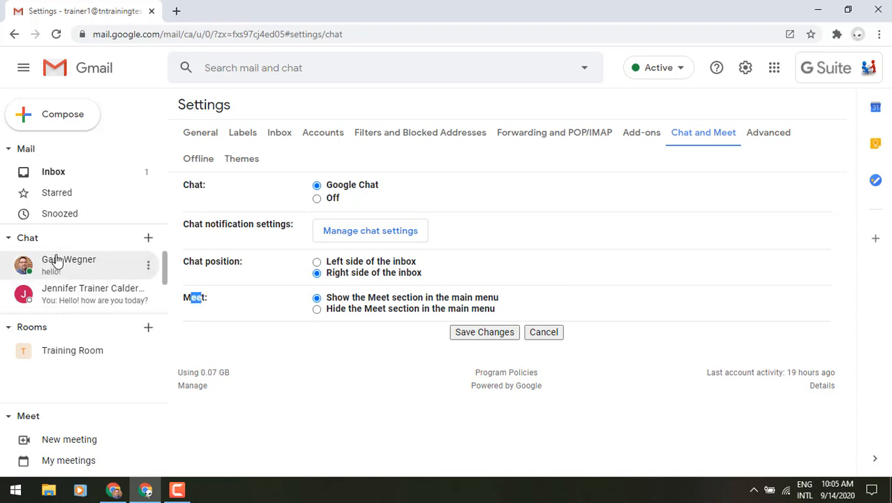
mouse_move(58, 424)
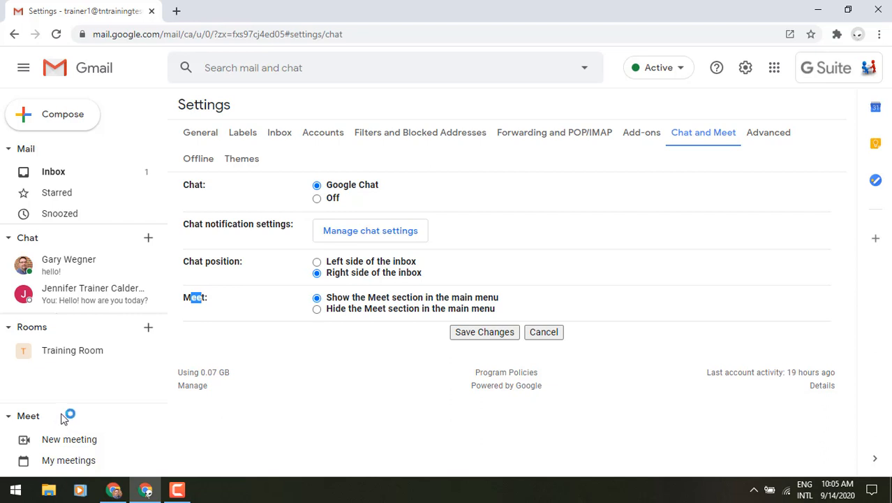
mouse_move(772, 89)
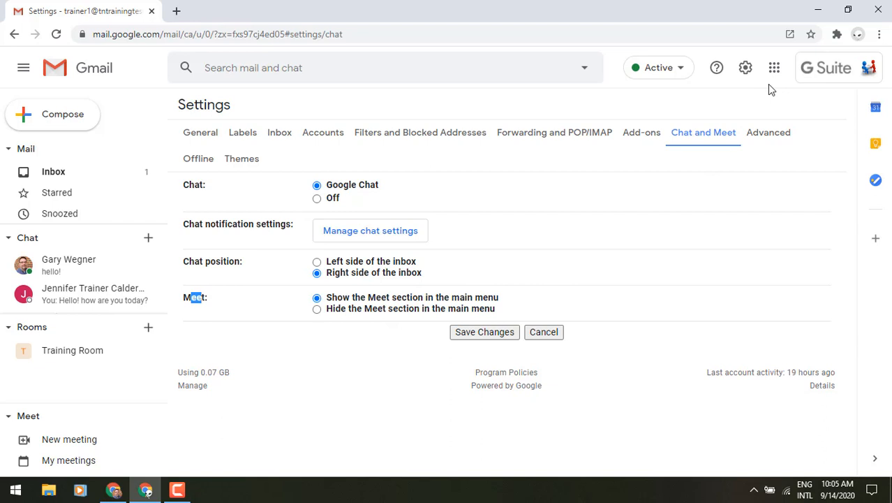
click(774, 67)
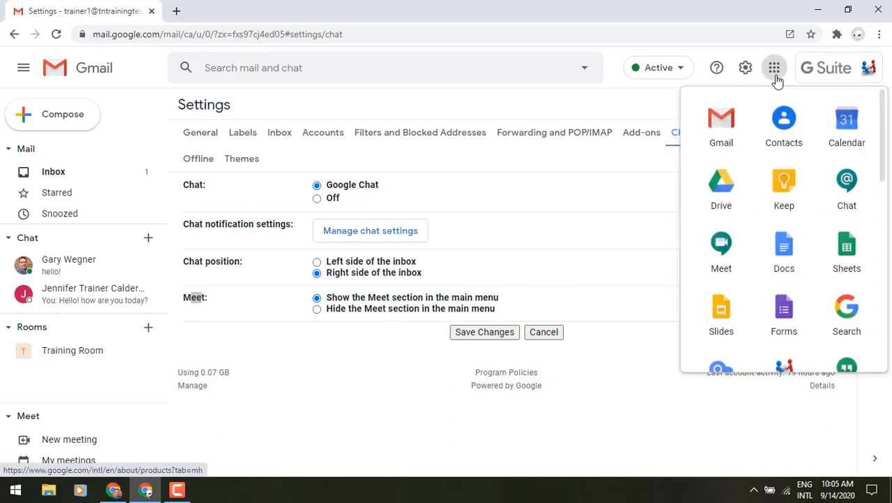
mouse_move(847, 187)
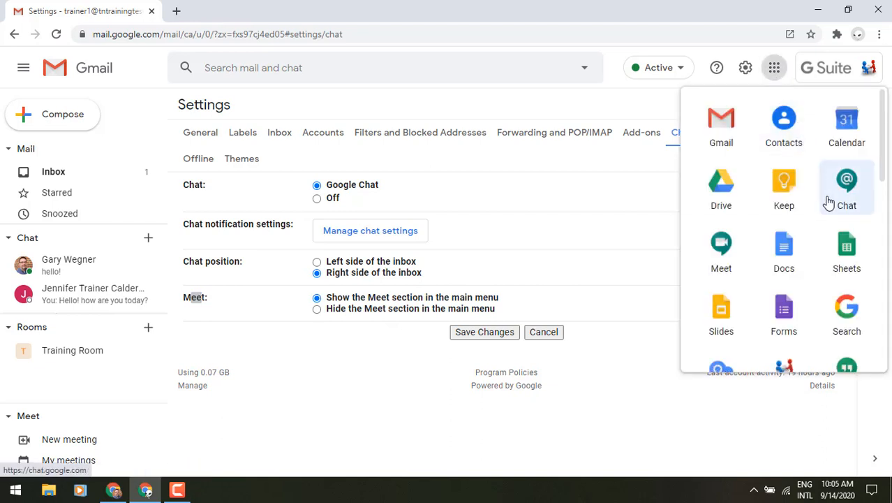
mouse_move(819, 204)
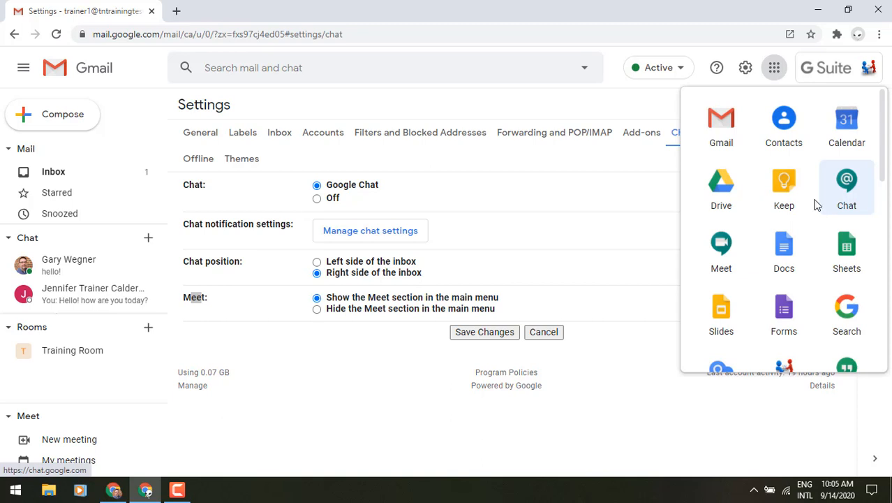
mouse_move(721, 244)
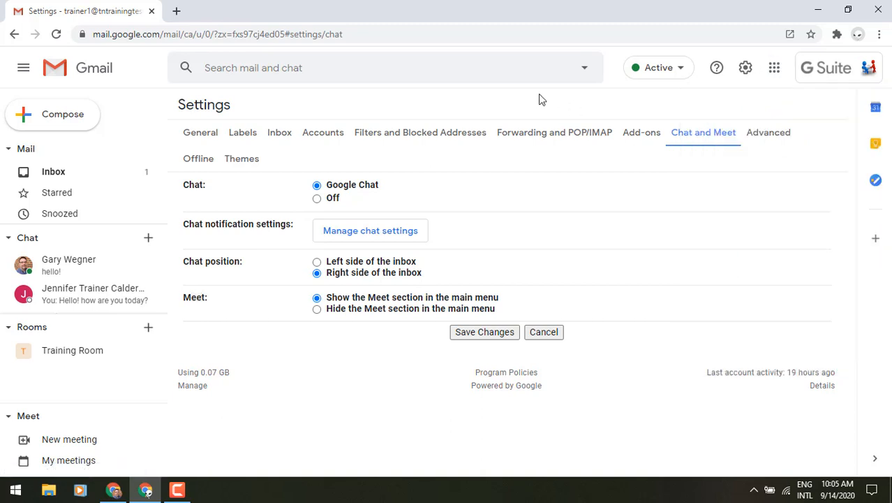
Step: Save the settings so Chat, Rooms and Meet move to the right of the inbox
click(485, 332)
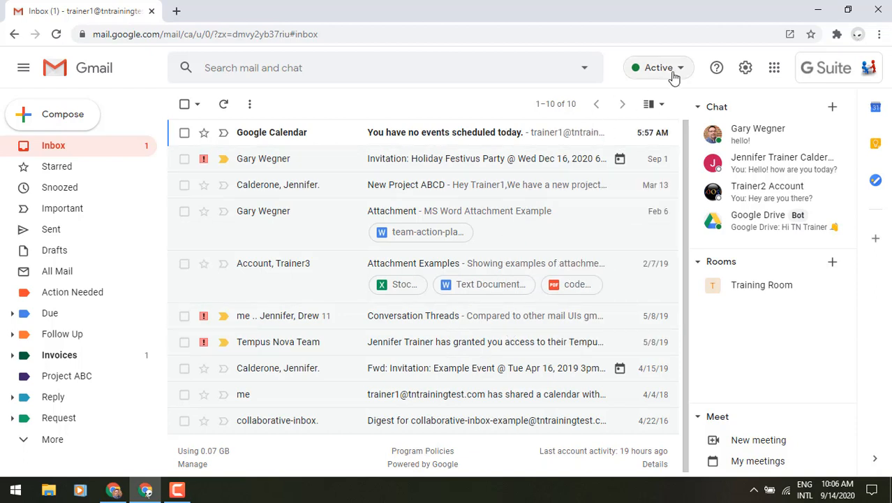
mouse_move(676, 78)
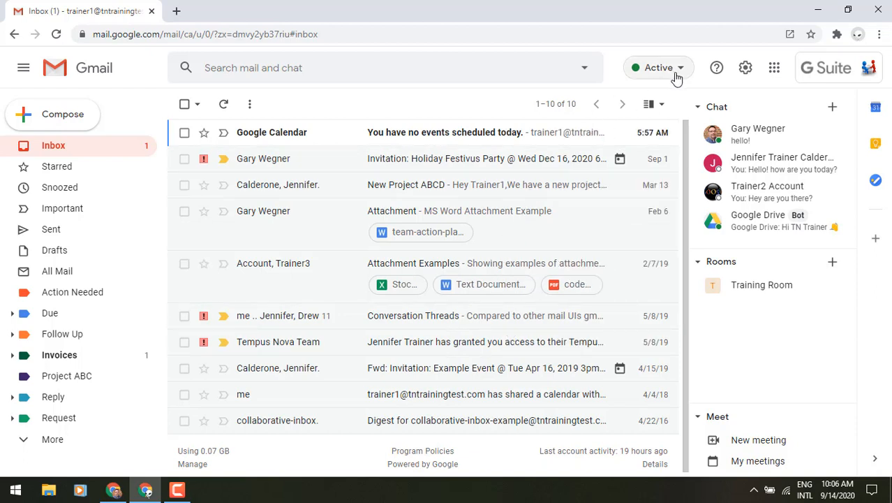
click(658, 67)
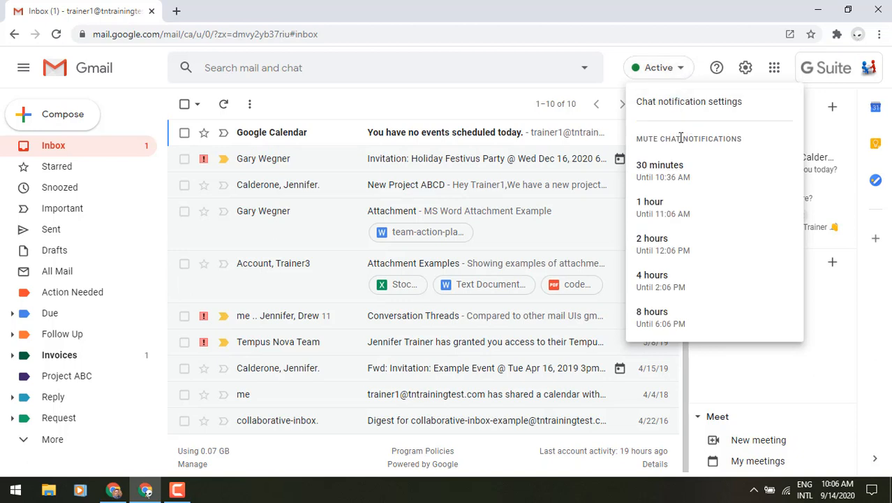
mouse_move(687, 244)
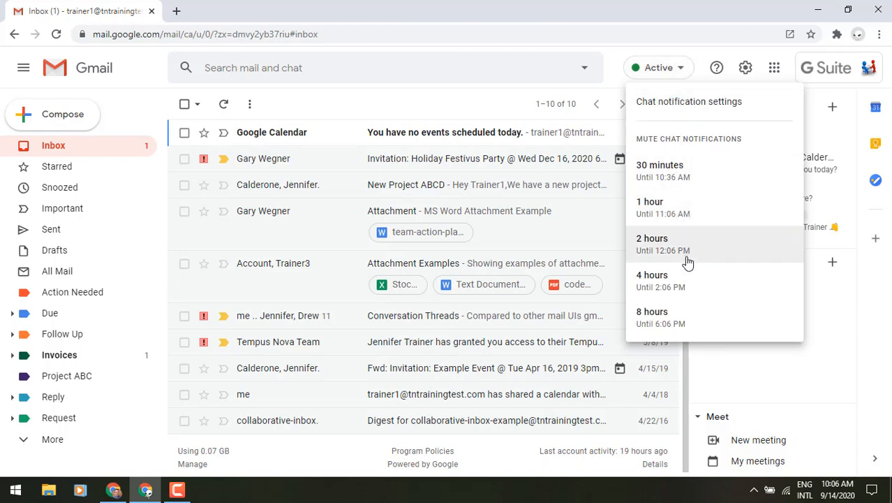
mouse_move(681, 281)
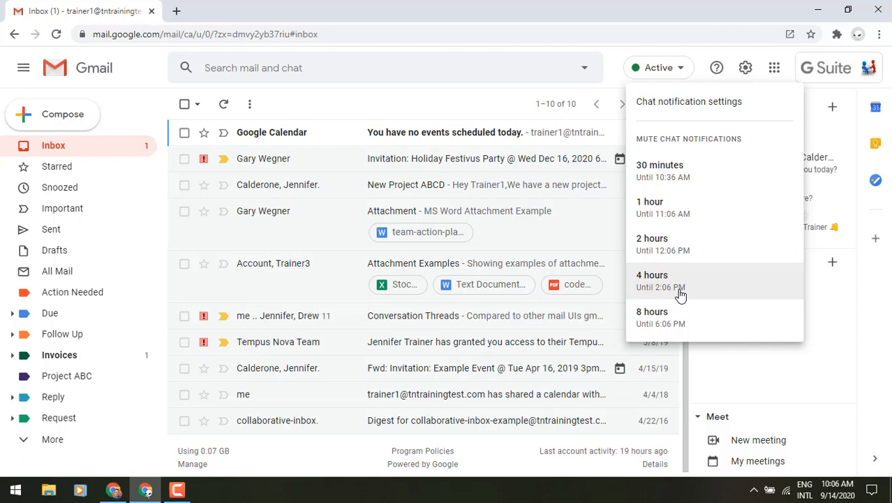
click(652, 280)
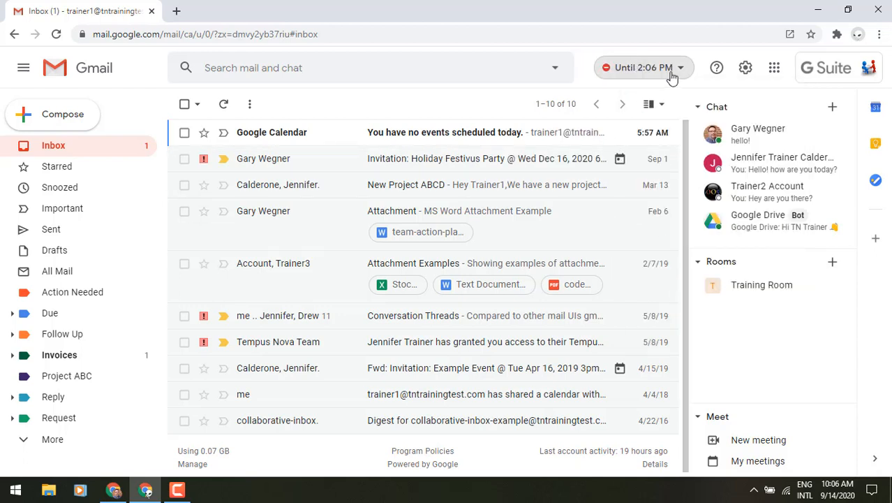
click(642, 68)
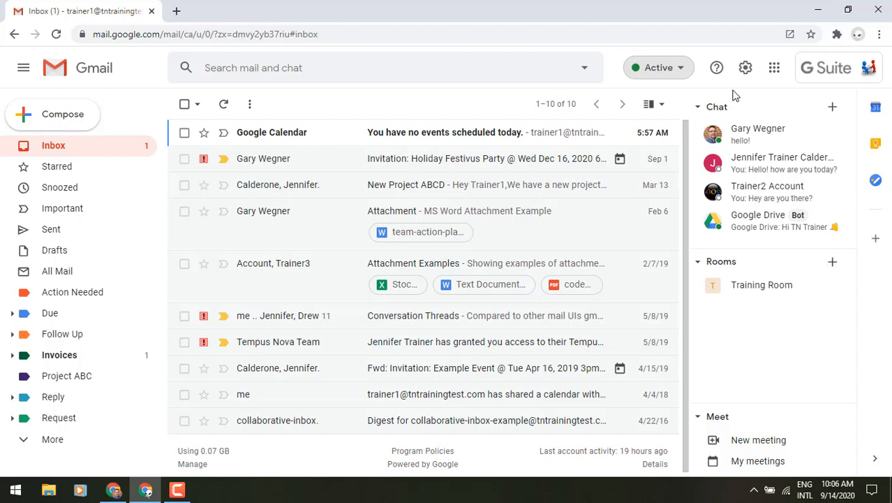
mouse_move(745, 67)
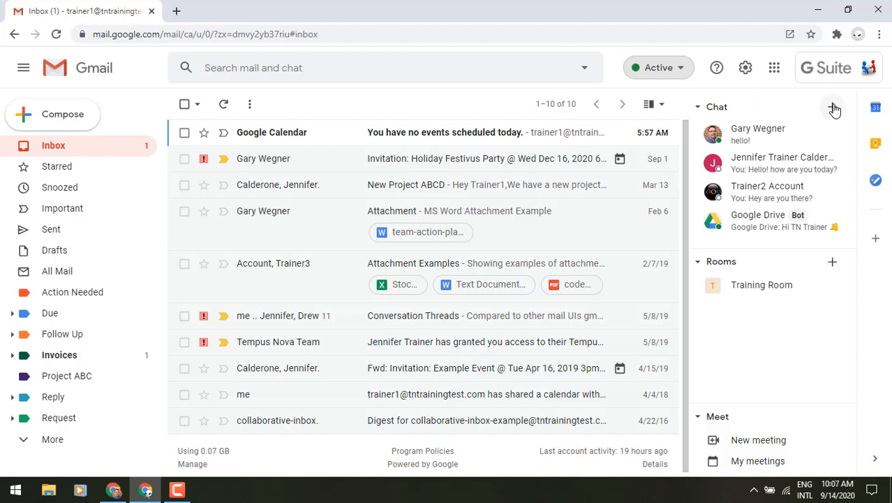
click(835, 106)
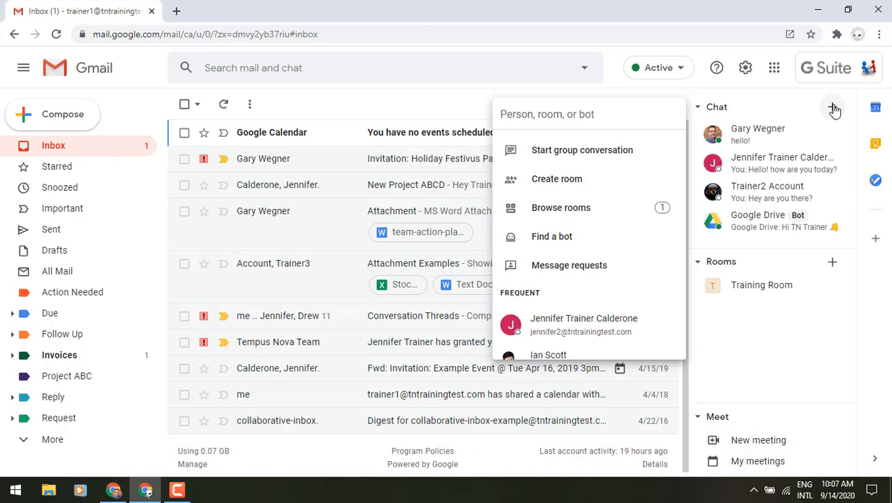
scroll(down, 3)
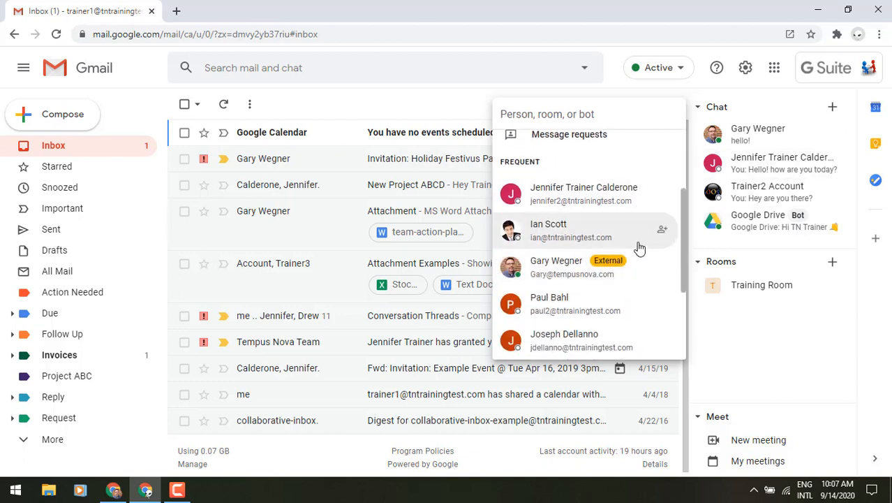
mouse_move(605, 268)
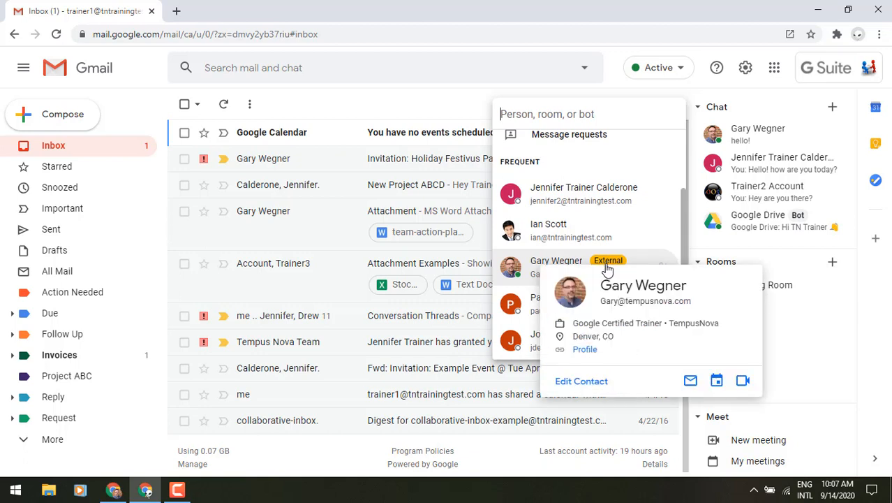
click(614, 76)
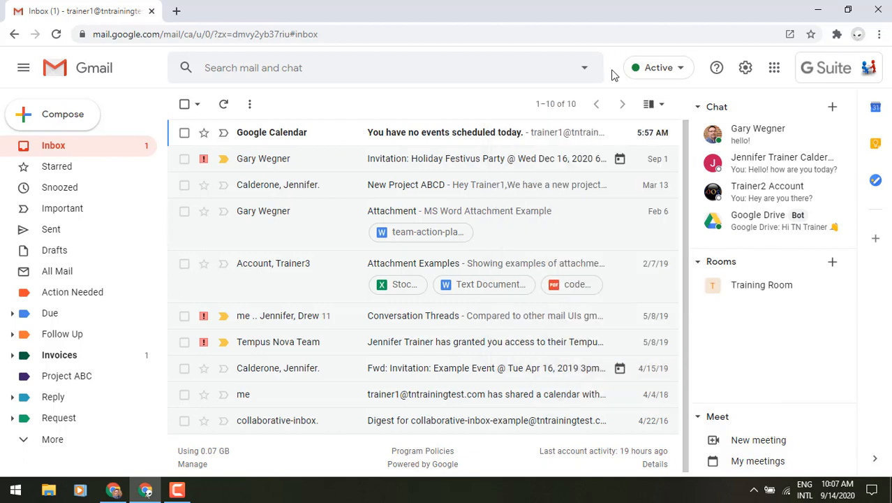
mouse_move(754, 137)
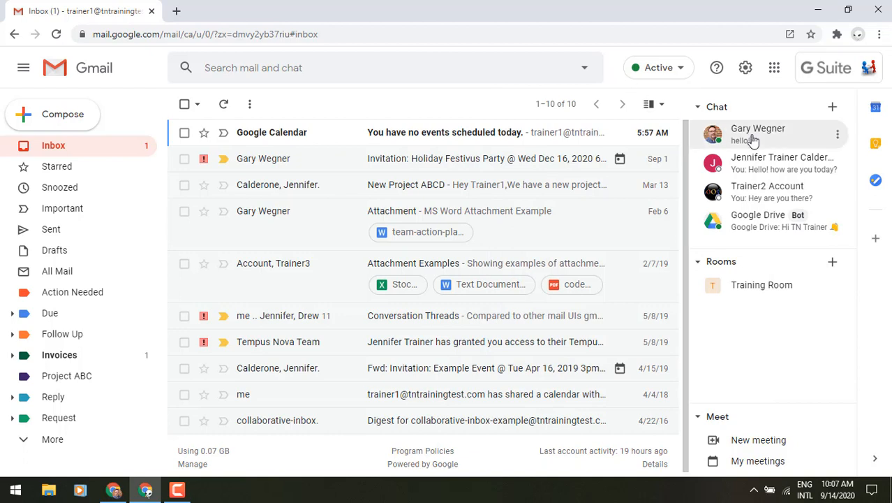
click(759, 128)
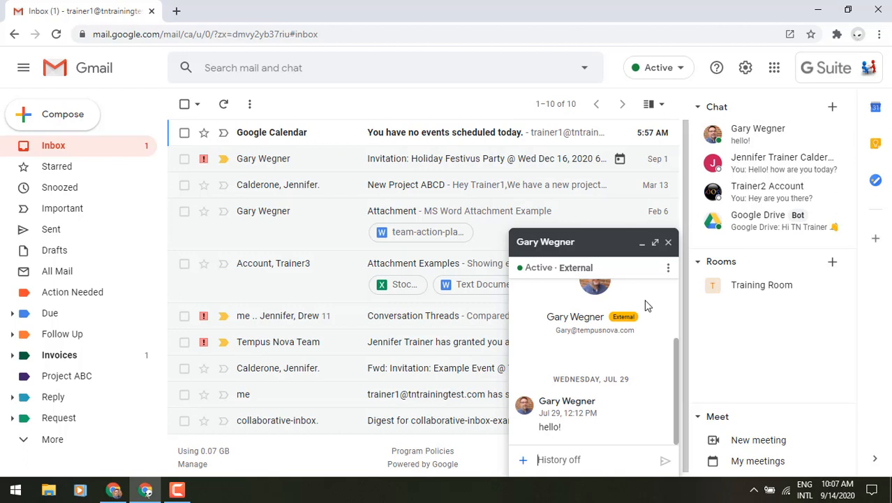
mouse_move(598, 277)
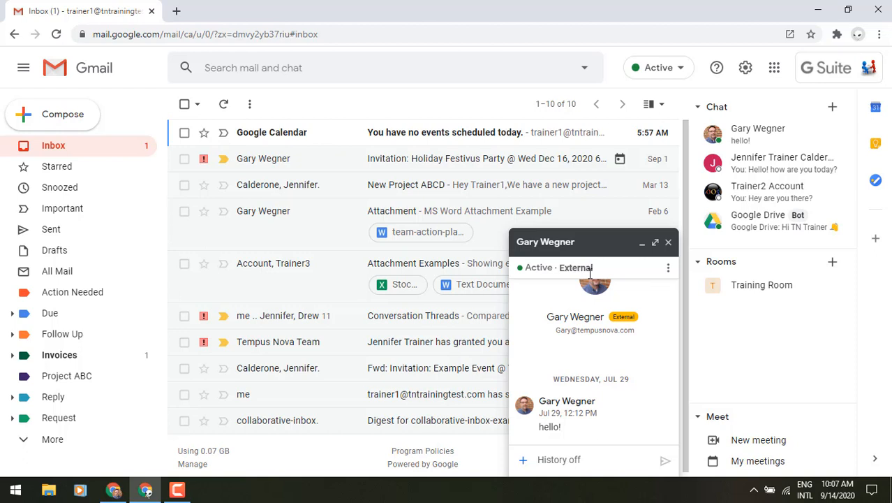
mouse_move(562, 454)
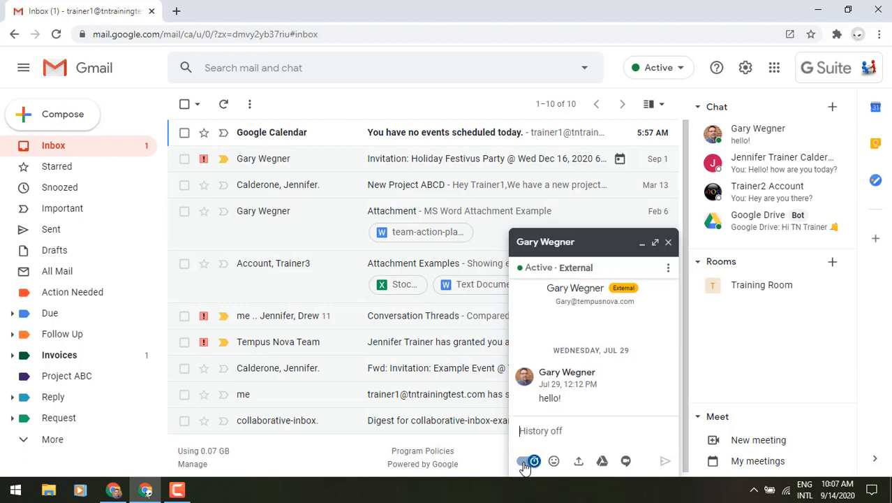
mouse_move(523, 461)
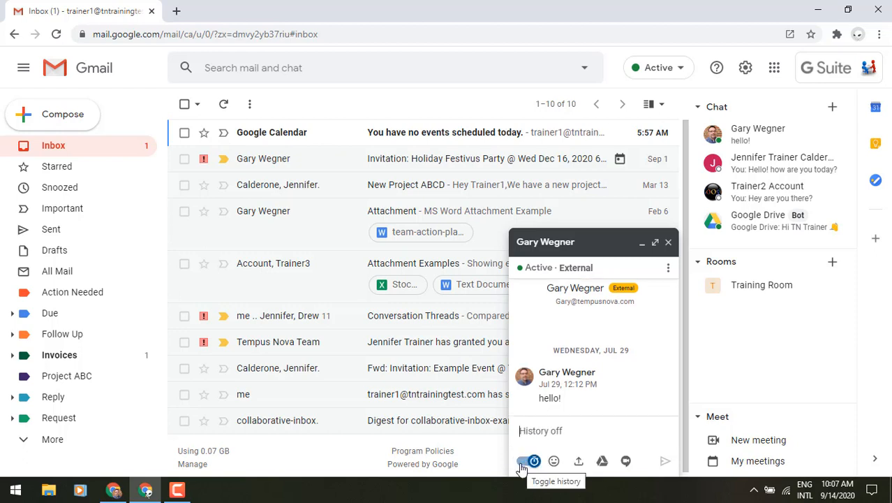
click(523, 461)
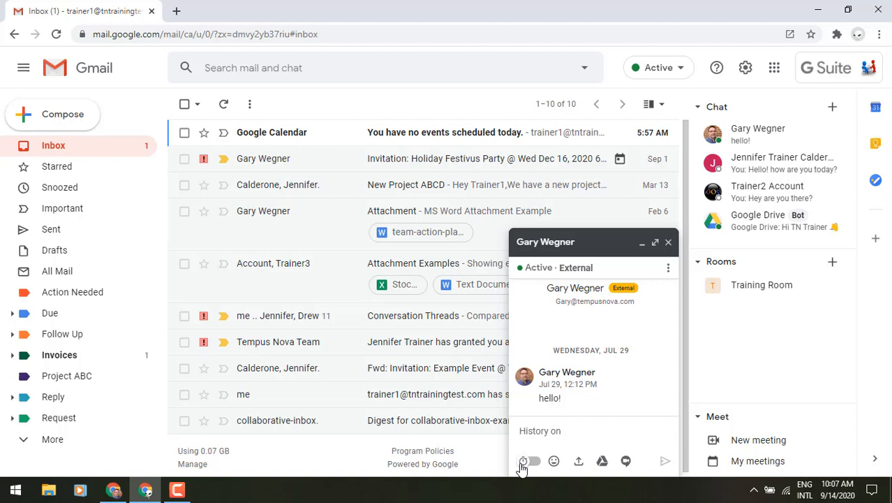
click(528, 461)
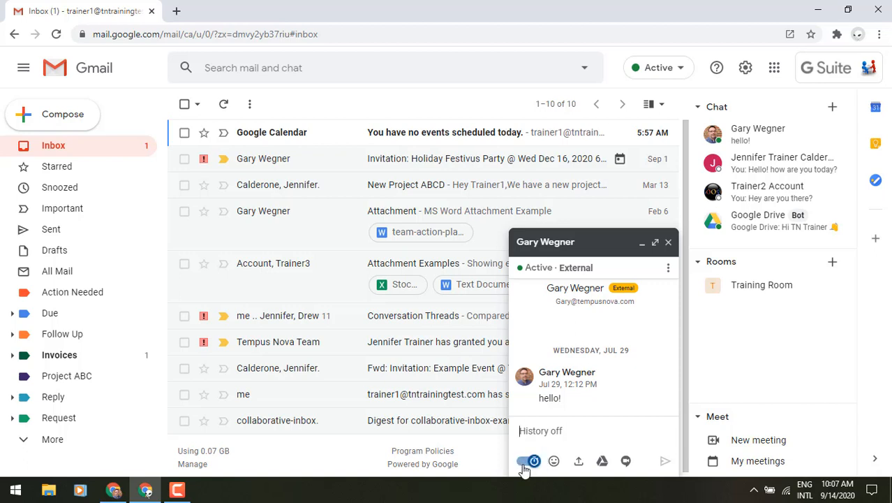
mouse_move(554, 461)
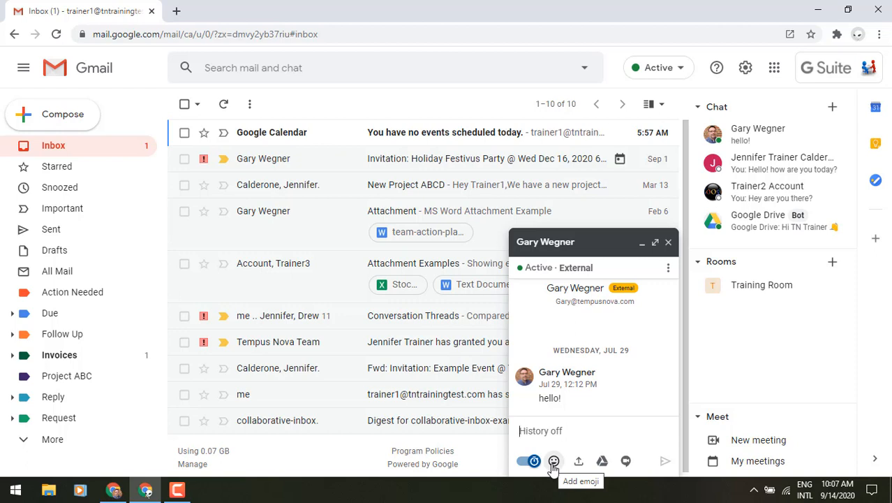
mouse_move(578, 460)
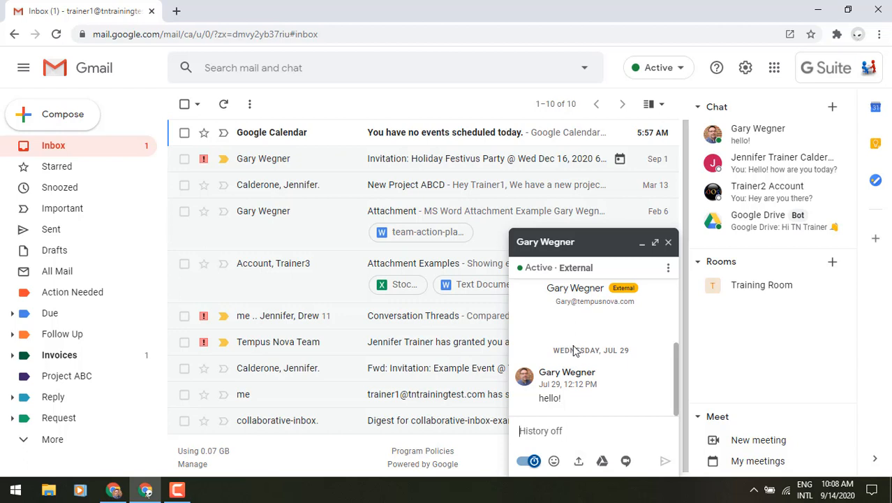
mouse_move(574, 352)
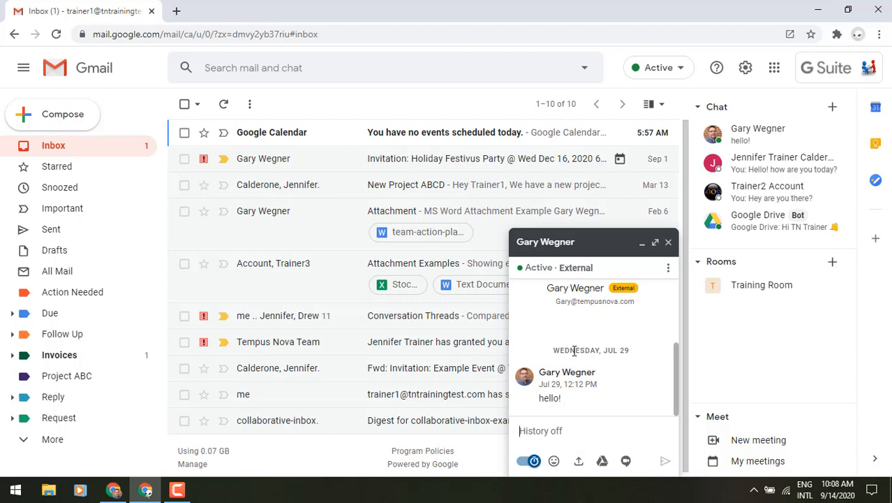
mouse_move(602, 461)
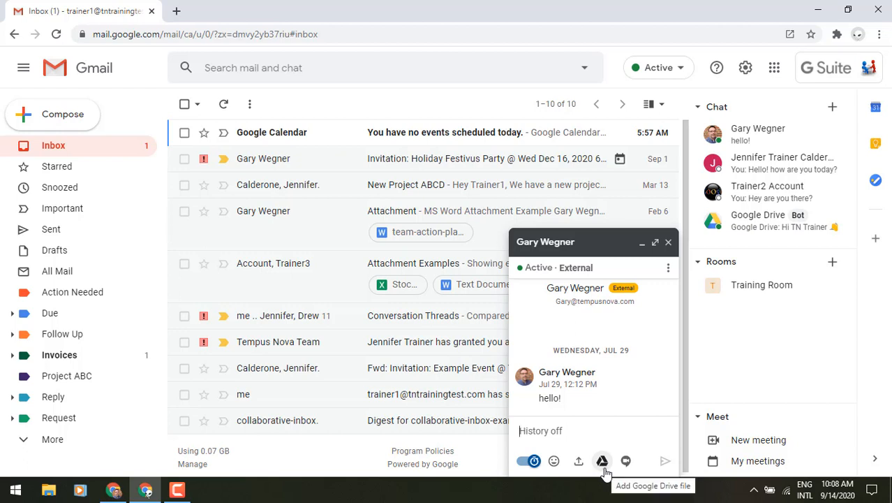
mouse_move(626, 460)
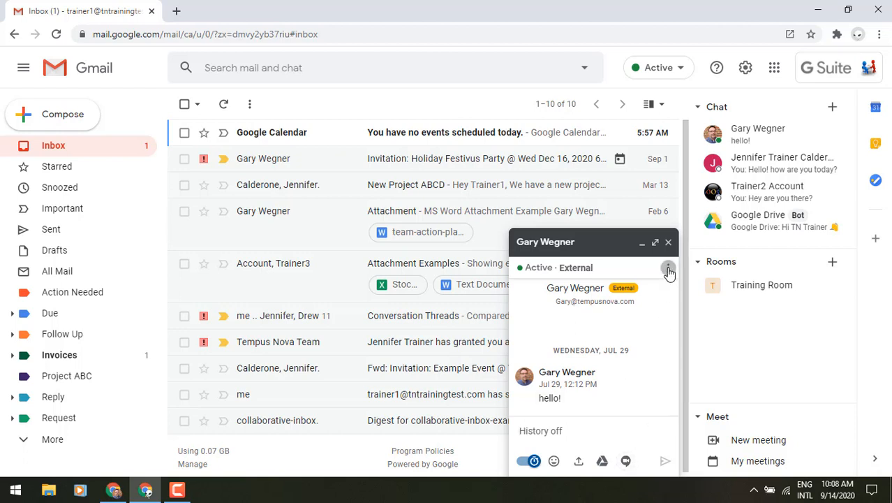
click(668, 269)
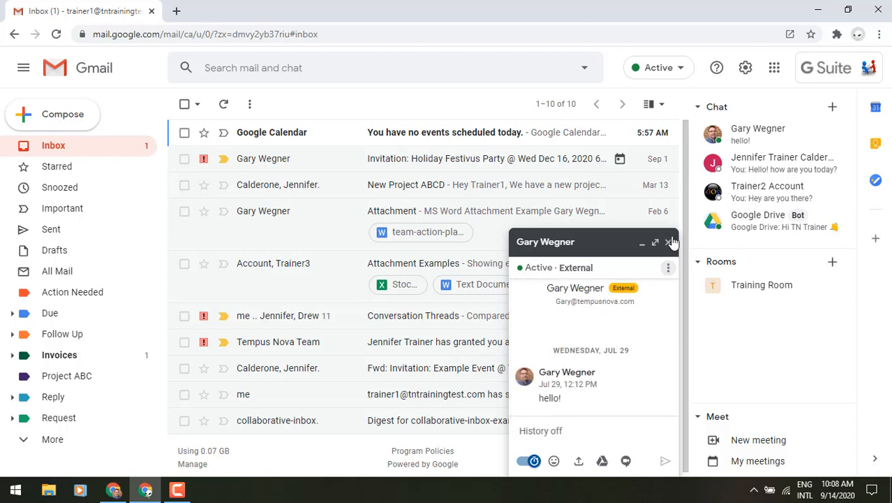
mouse_move(596, 280)
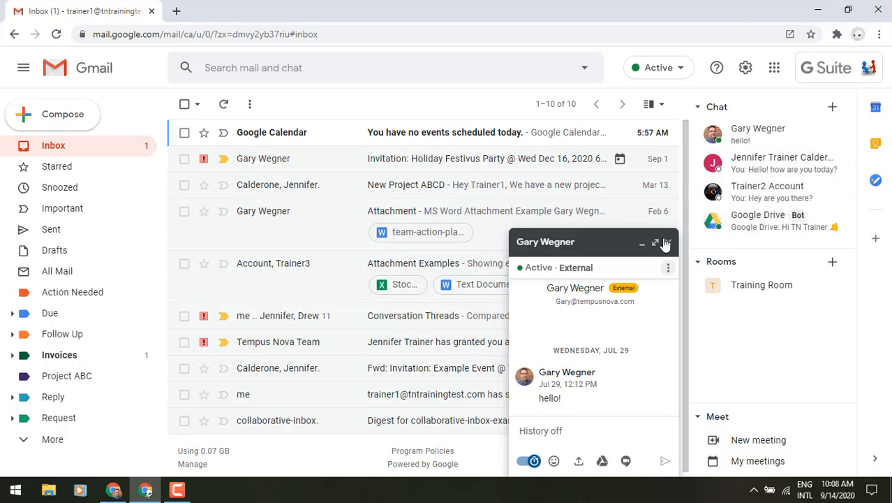
click(668, 241)
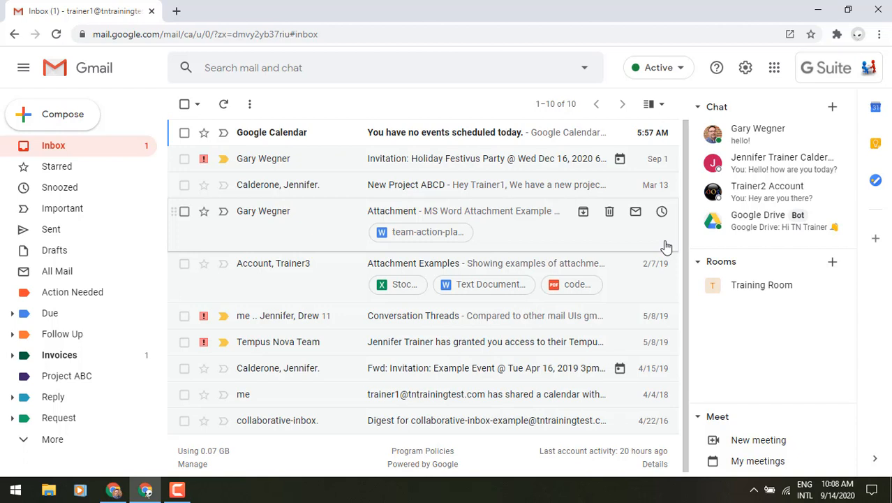
mouse_move(768, 221)
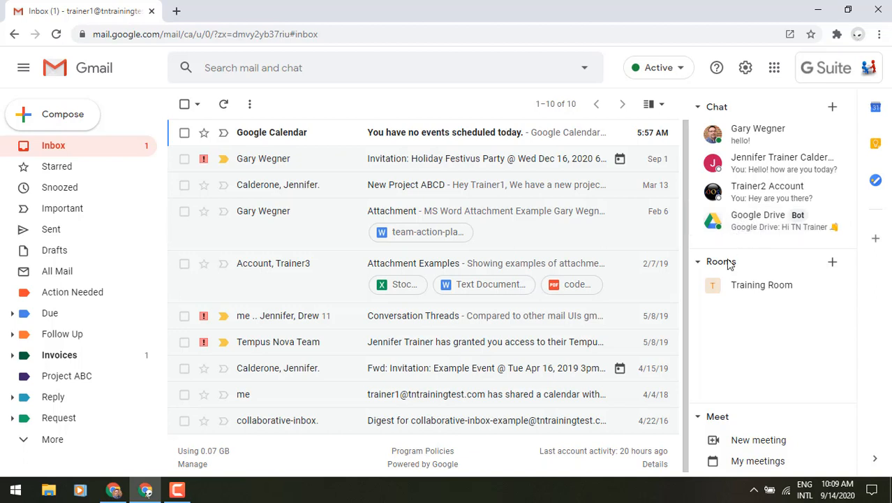
mouse_move(729, 268)
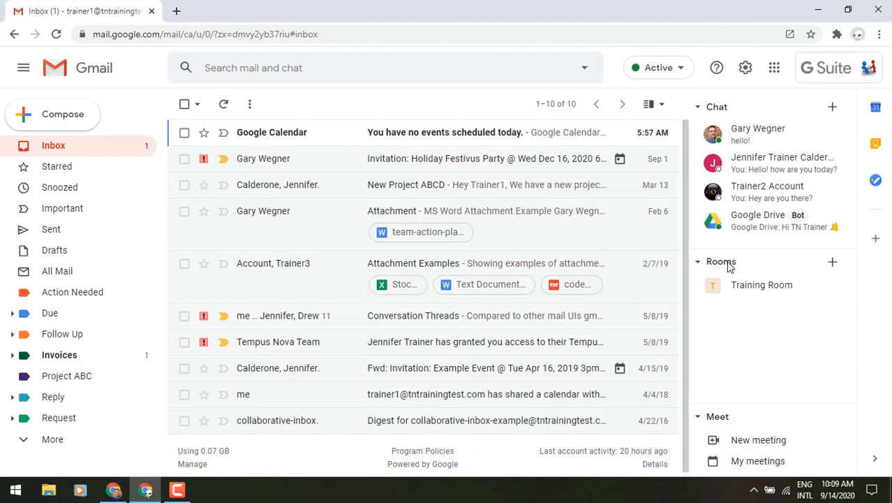
mouse_move(730, 268)
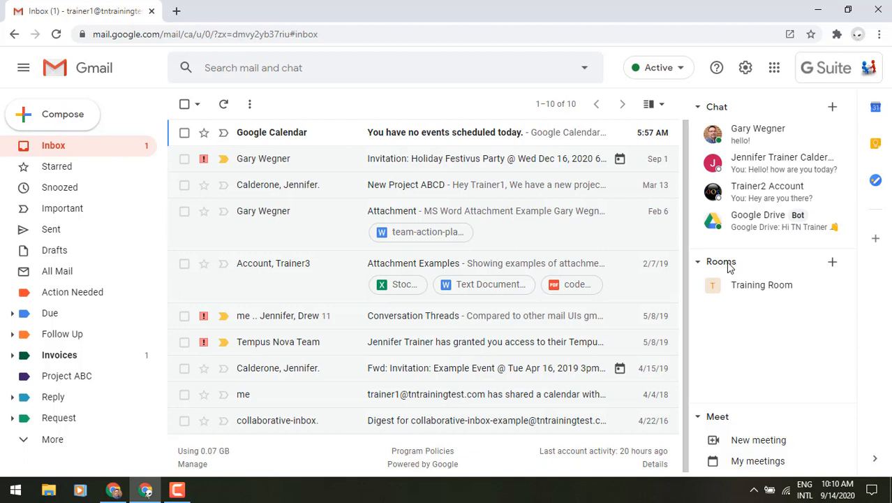
mouse_move(729, 382)
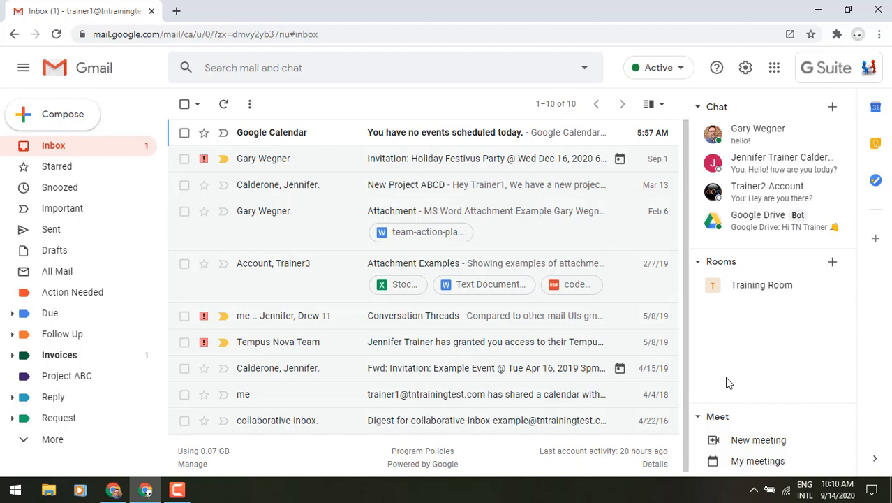
mouse_move(760, 431)
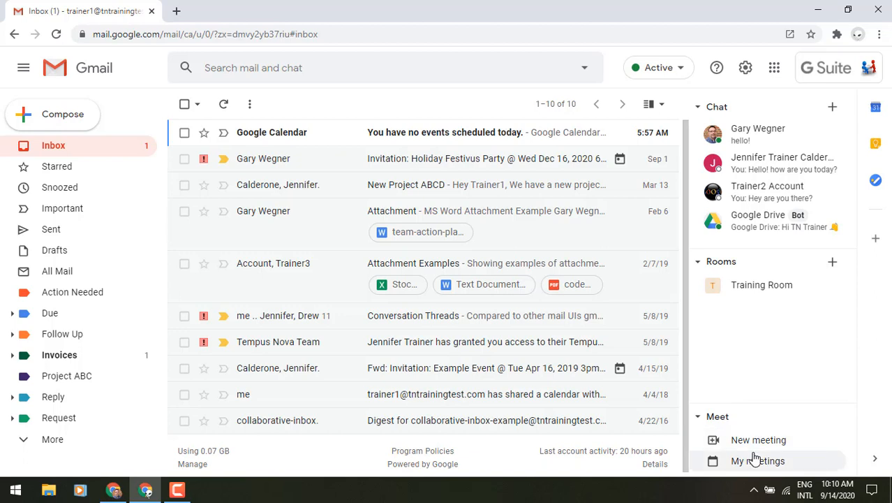
mouse_move(757, 461)
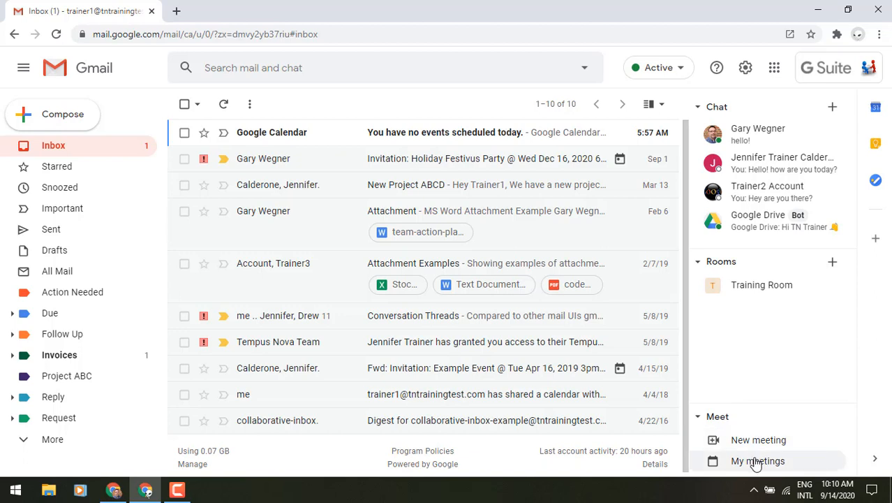
Step: Open 'My meetings' in the Meet section and show the Calendar side panel
click(757, 461)
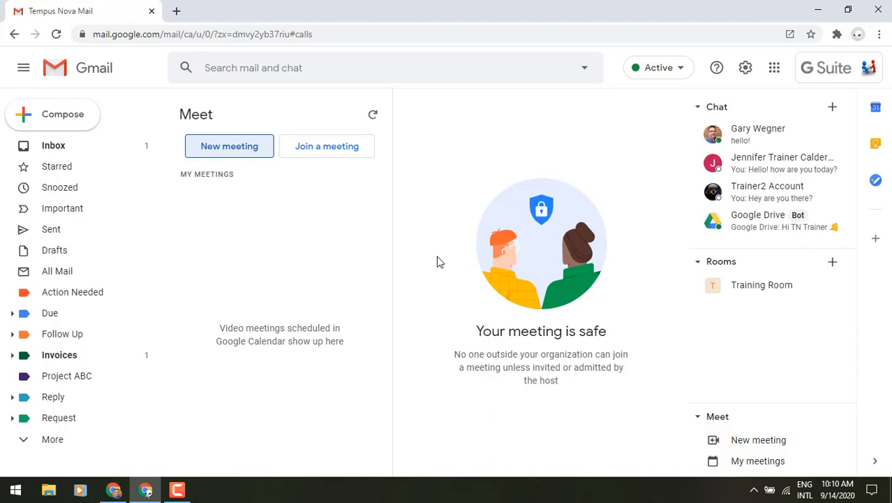
mouse_move(875, 106)
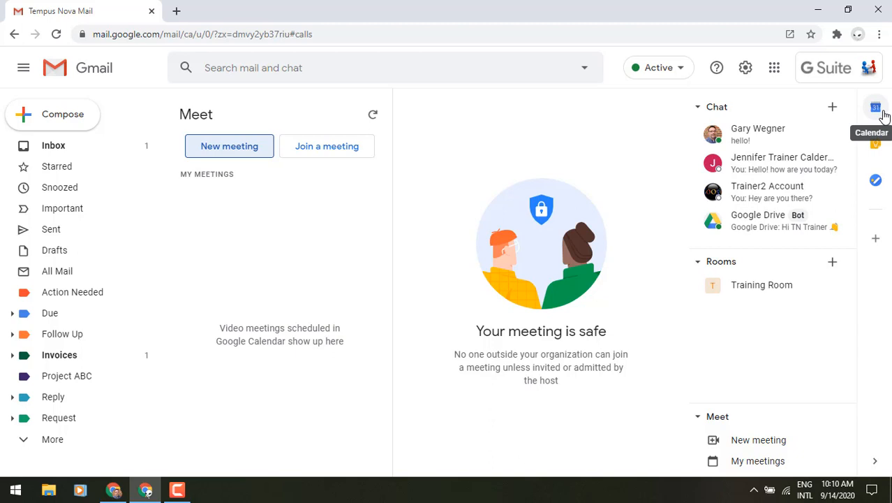
click(876, 106)
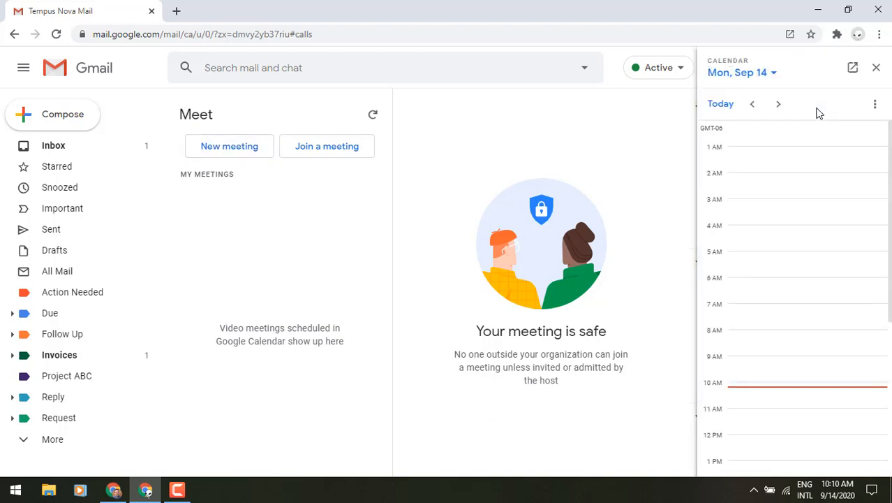
scroll(down, 3)
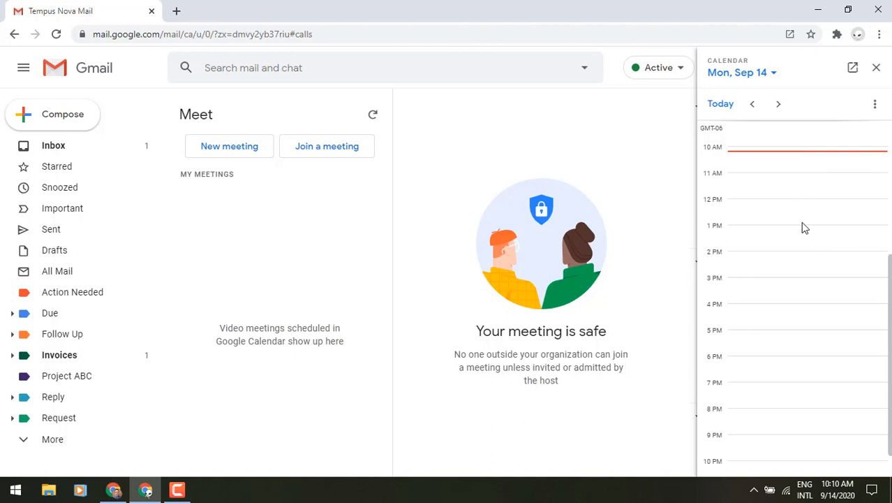
click(779, 104)
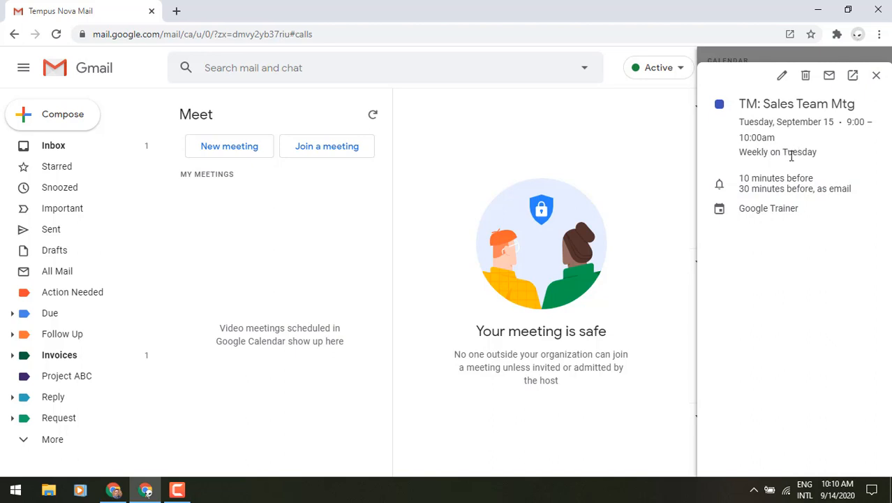
mouse_move(877, 75)
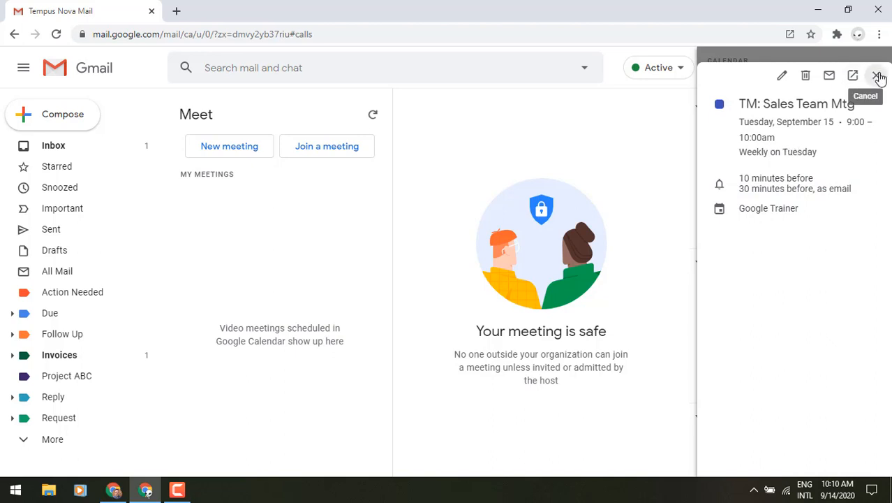
click(880, 75)
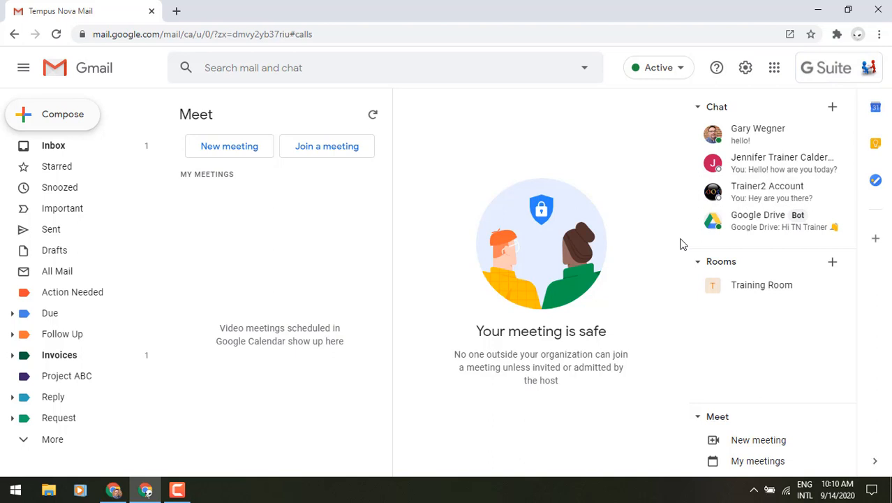
mouse_move(673, 280)
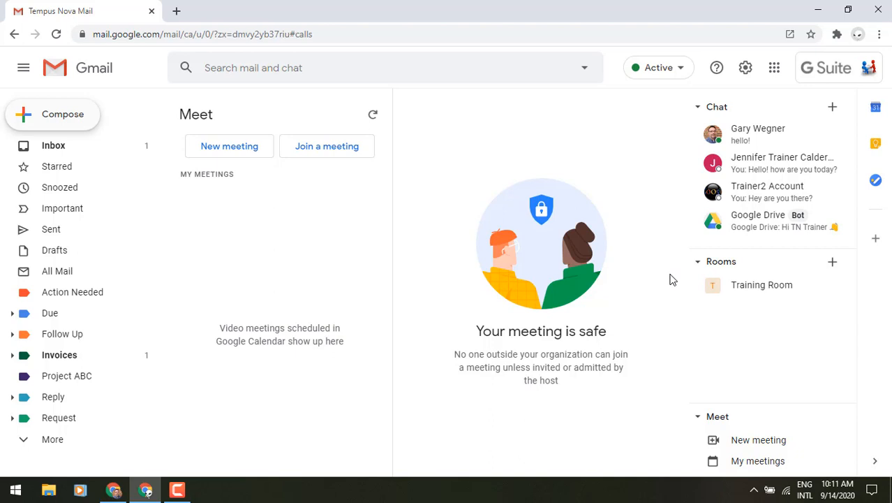
mouse_move(70, 105)
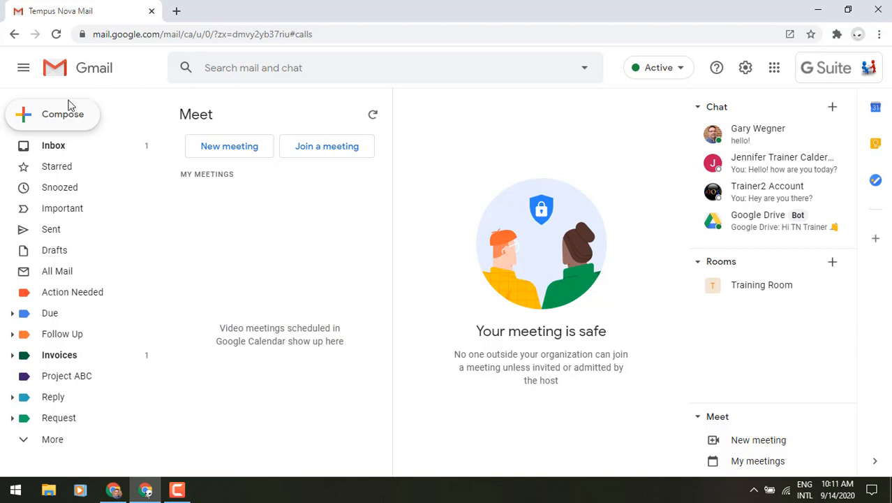
Step: Return from the Meet page to the inbox via the Gmail logo
click(53, 145)
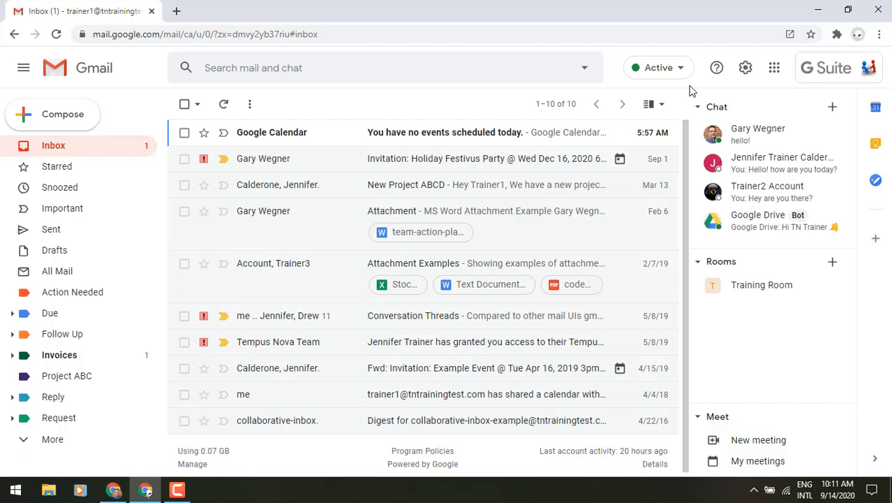
Step: Collapse the Chat and Rooms sections in the right-side panel
click(698, 106)
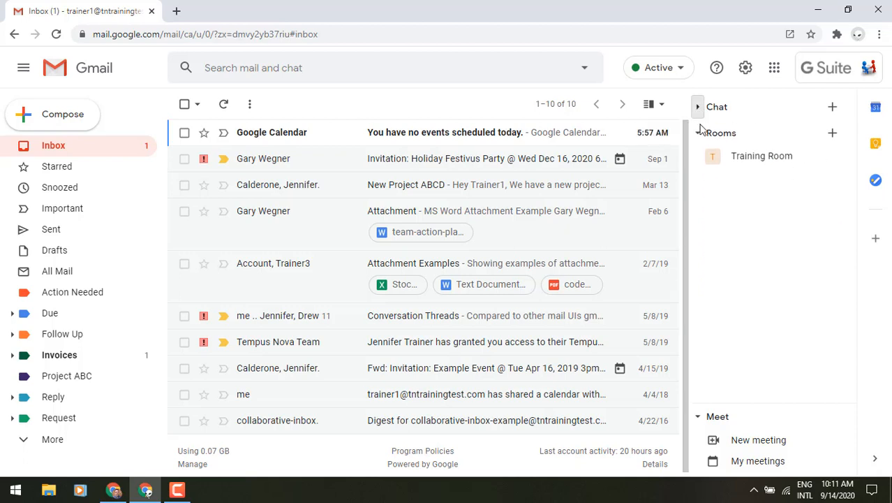
click(699, 132)
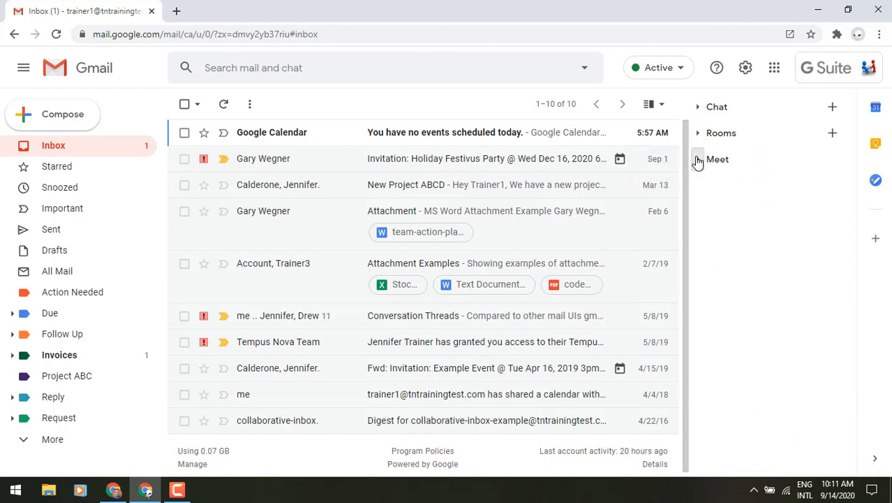
mouse_move(705, 212)
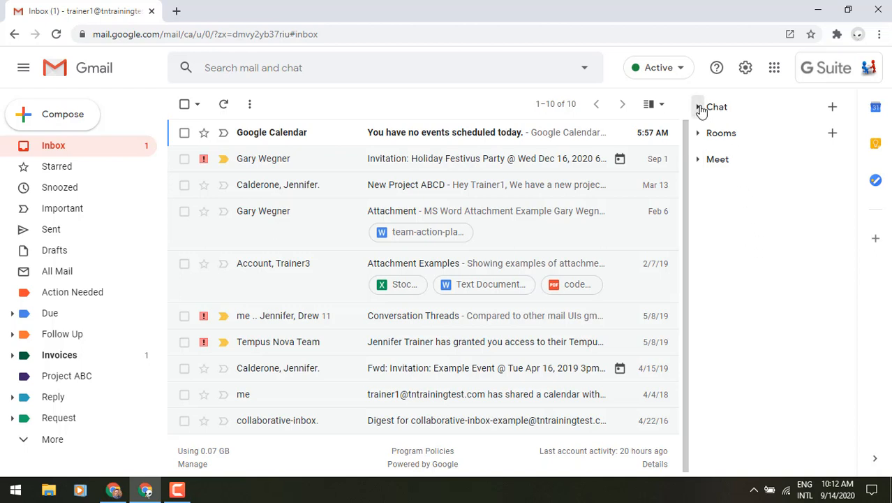
click(710, 107)
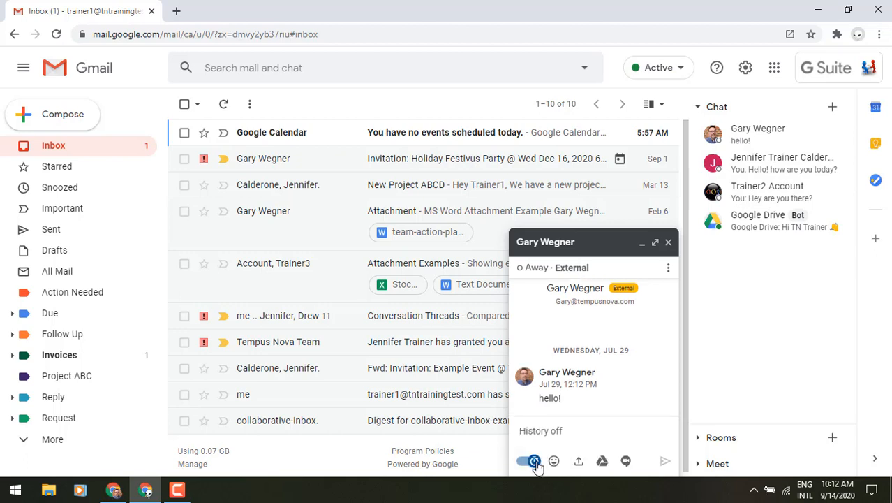
mouse_move(534, 461)
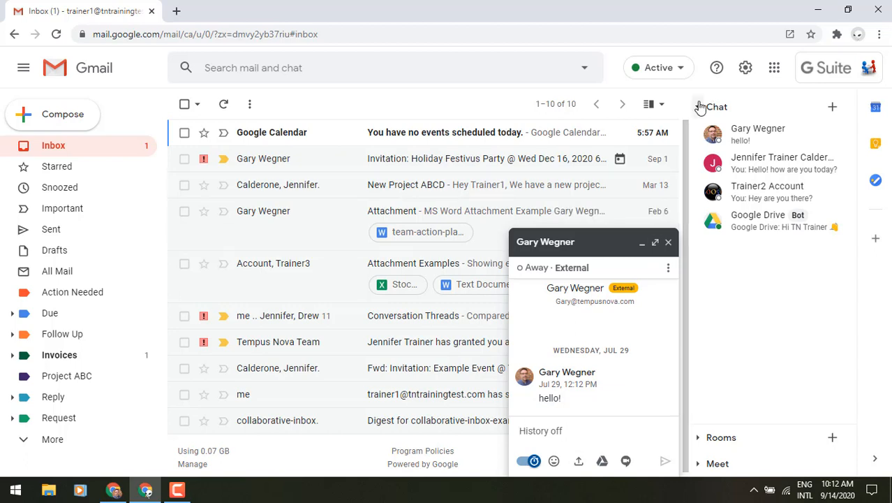
click(713, 106)
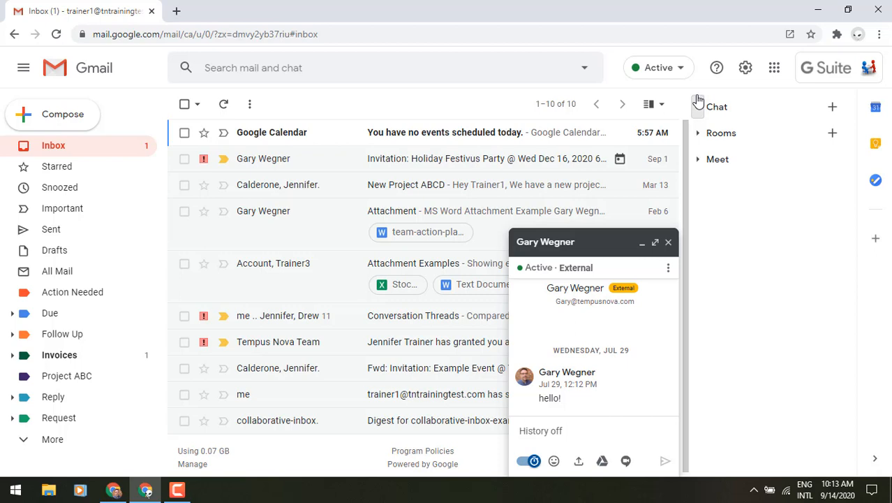
mouse_move(876, 109)
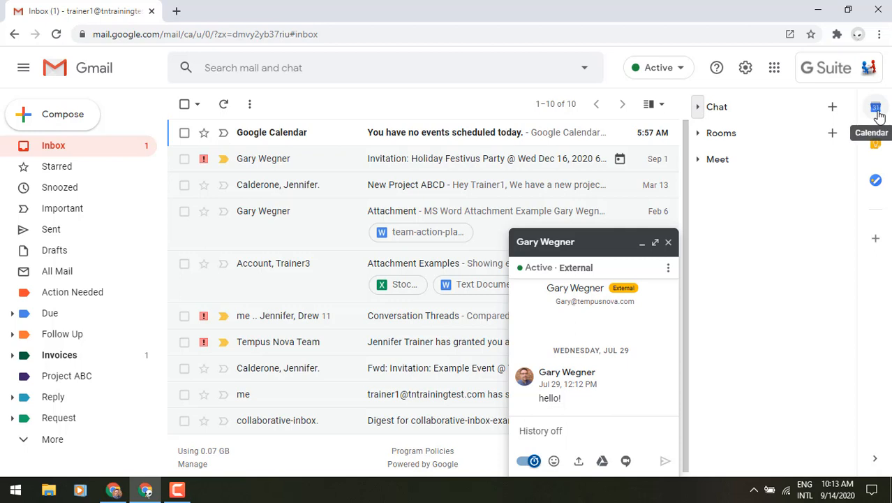
mouse_move(682, 90)
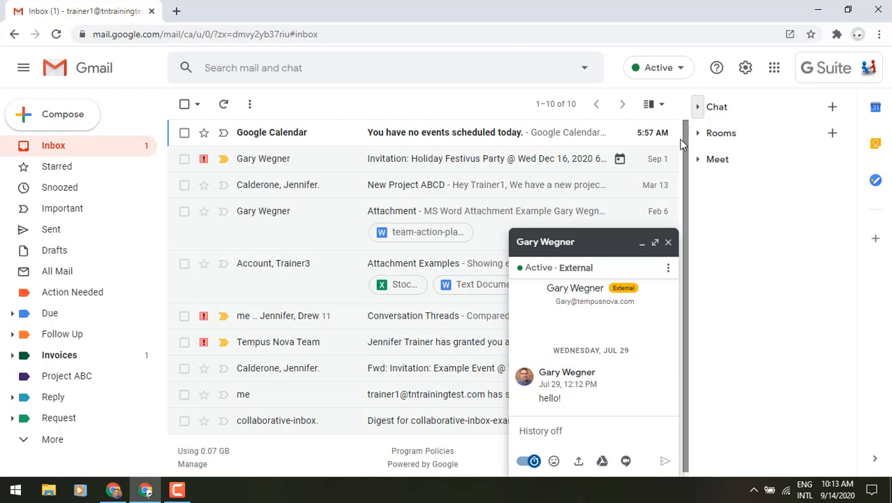
mouse_move(800, 182)
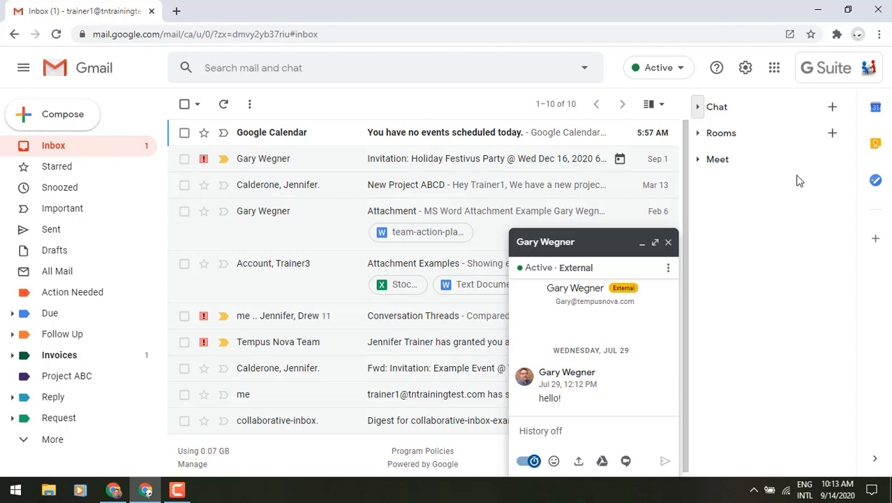
click(667, 242)
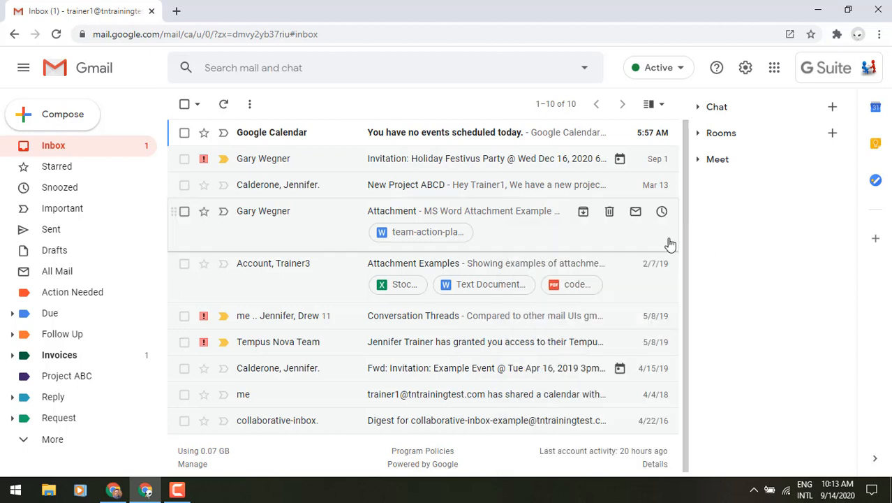